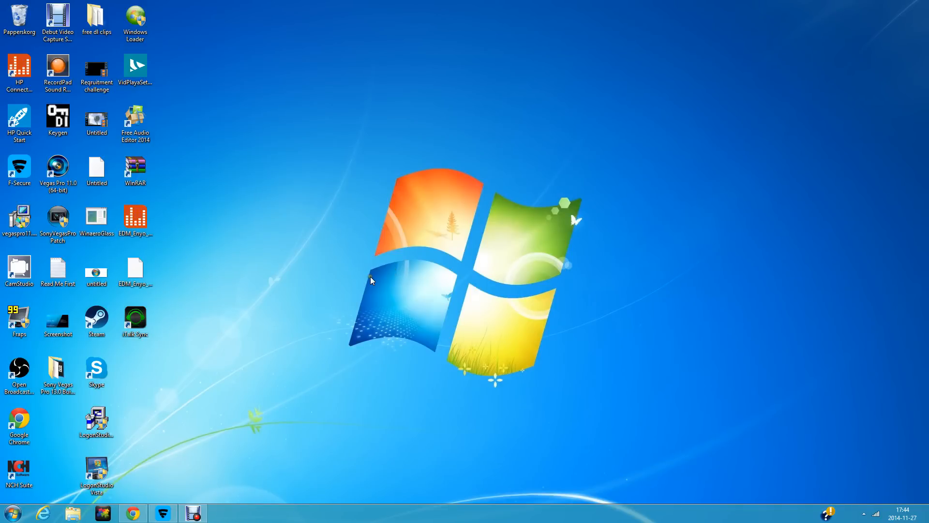
{"action": "mouse_move", "coordinate": [290, 412]}
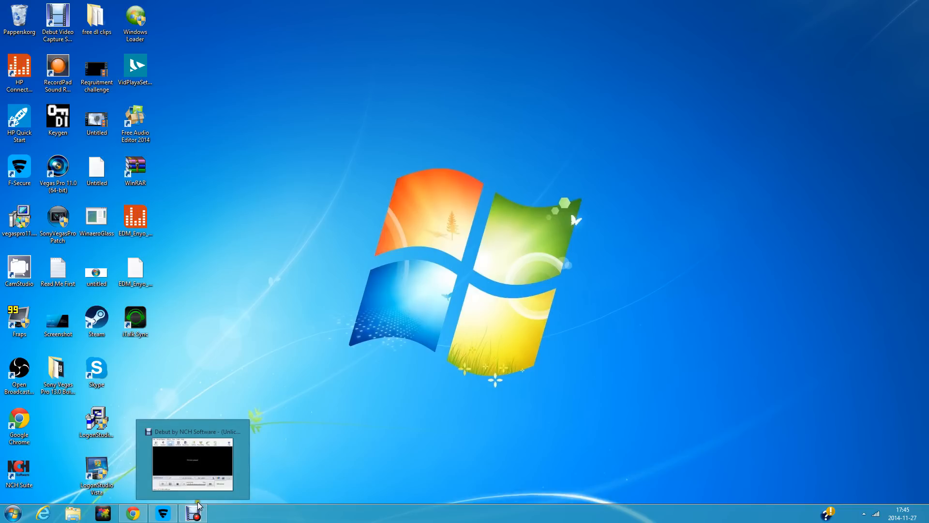
{"action": "mouse_move", "coordinate": [330, 473]}
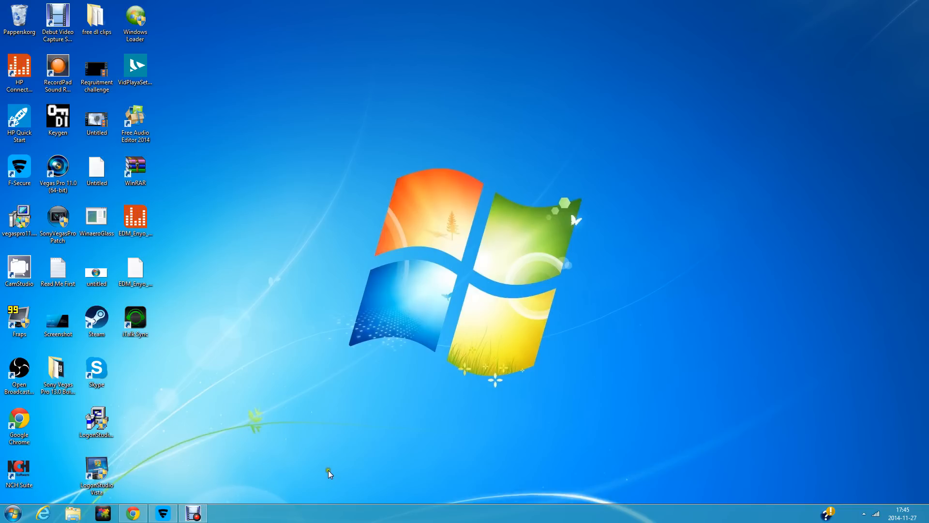
{"action": "mouse_move", "coordinate": [336, 470]}
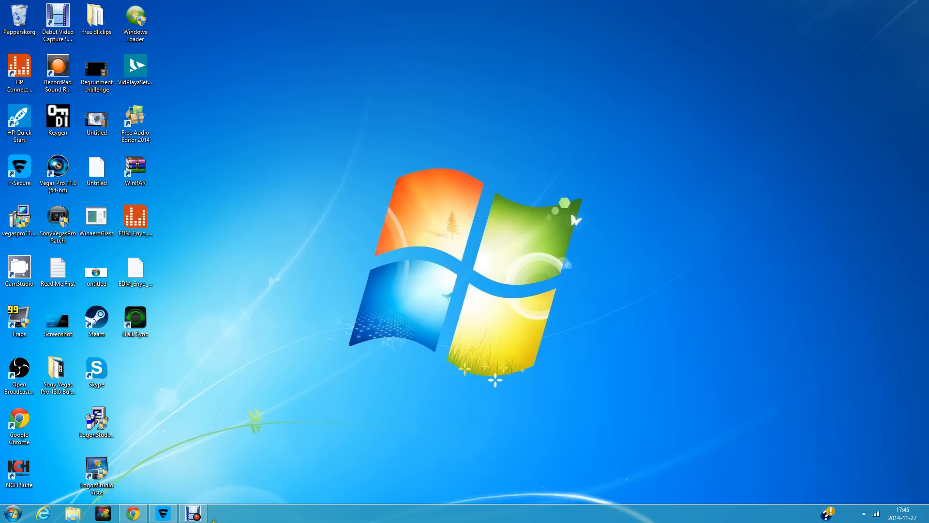
{"action": "mouse_move", "coordinate": [132, 513]}
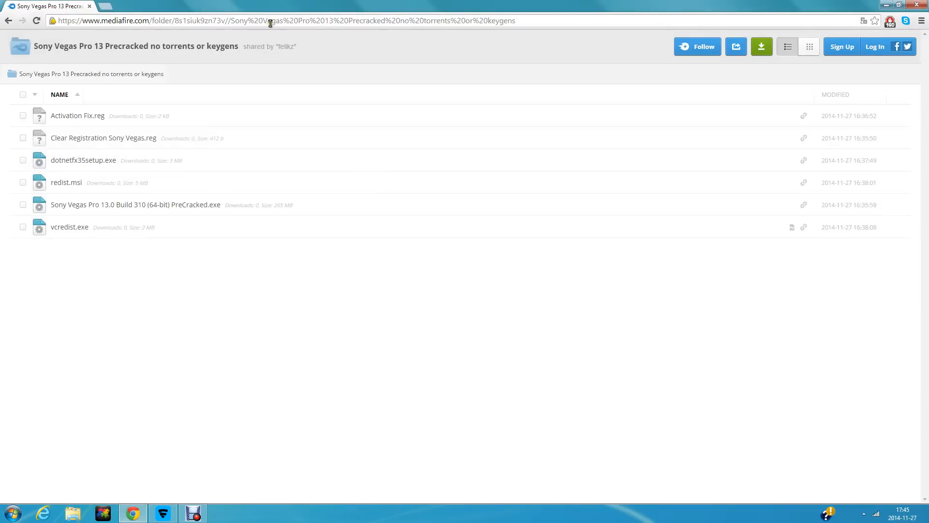
- Look over the MediaFire Sony Vegas Pro 13 folder, then minimize the browser
{"action": "left_click", "coordinate": [285, 20]}
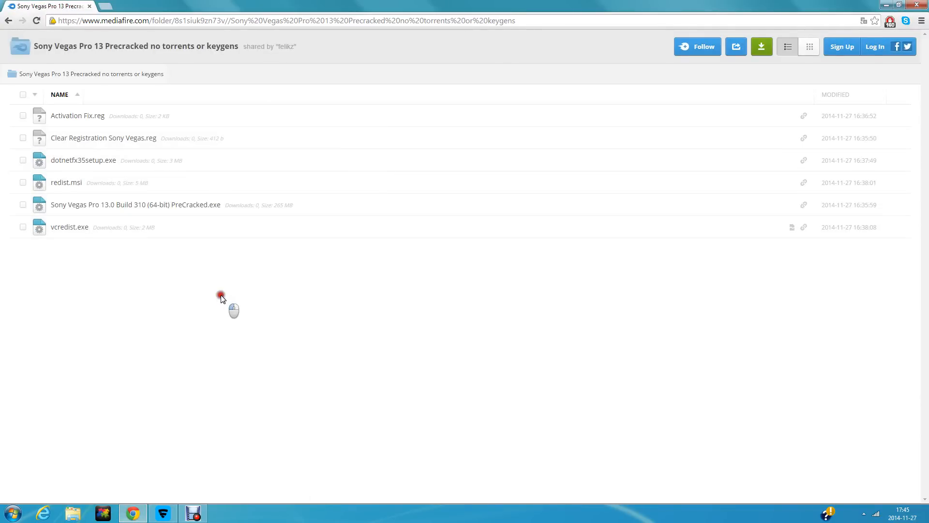
{"action": "mouse_move", "coordinate": [62, 227]}
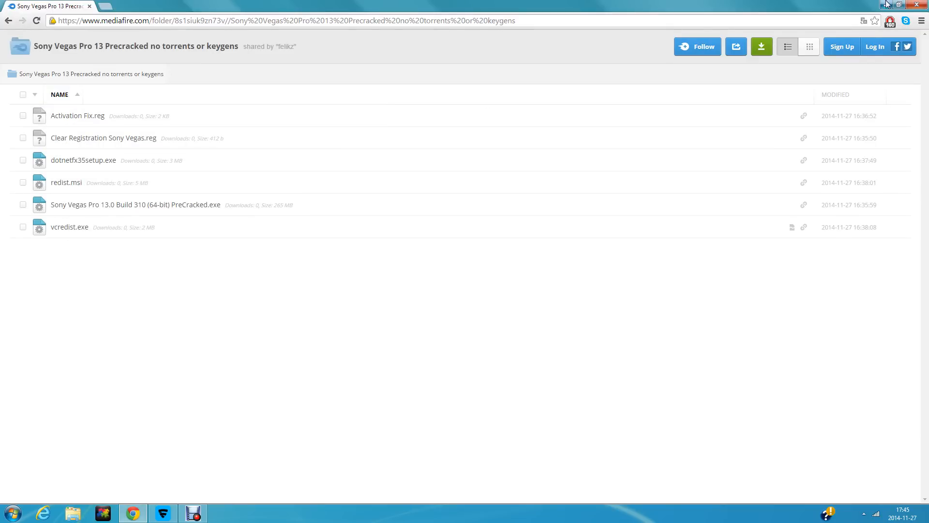
{"action": "left_click", "coordinate": [900, 5]}
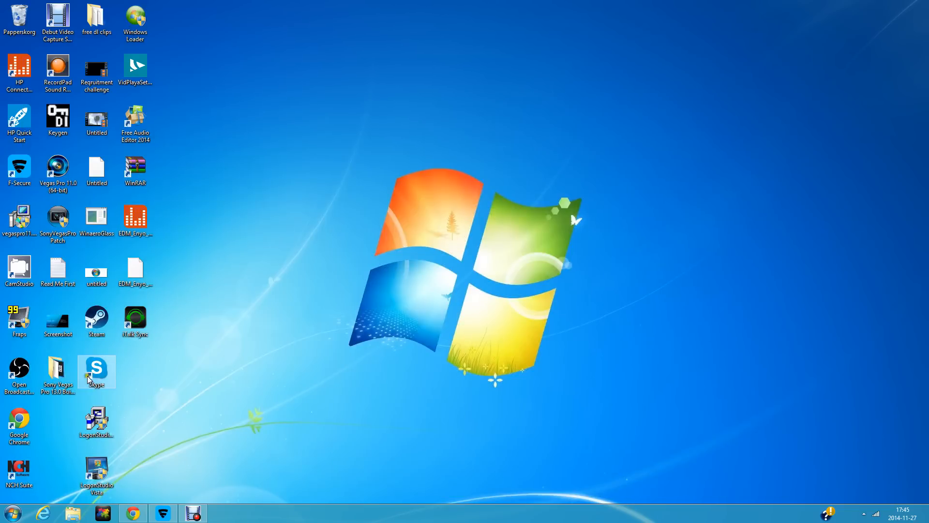
- Open the Sony Vegas Pro 13.0 Build 310 folder and run its installer
{"action": "double_click", "coordinate": [57, 370]}
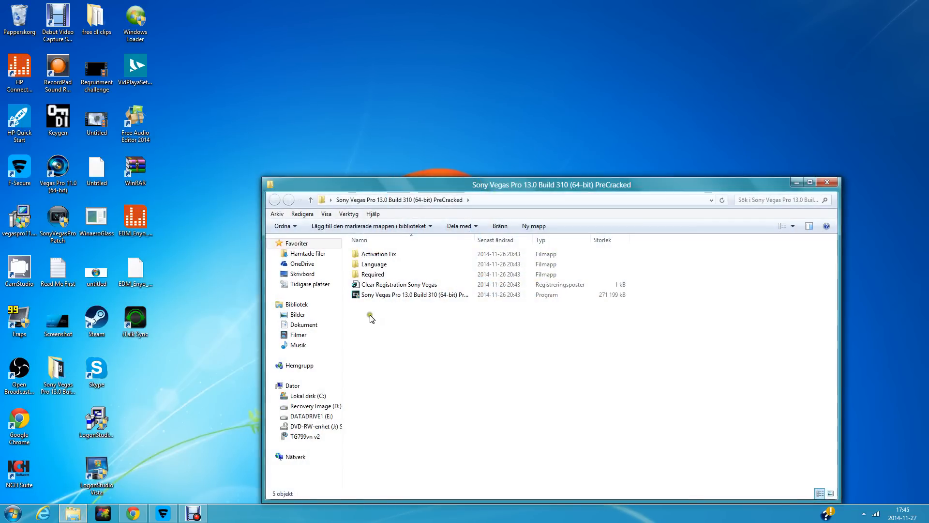
{"action": "left_click", "coordinate": [411, 294]}
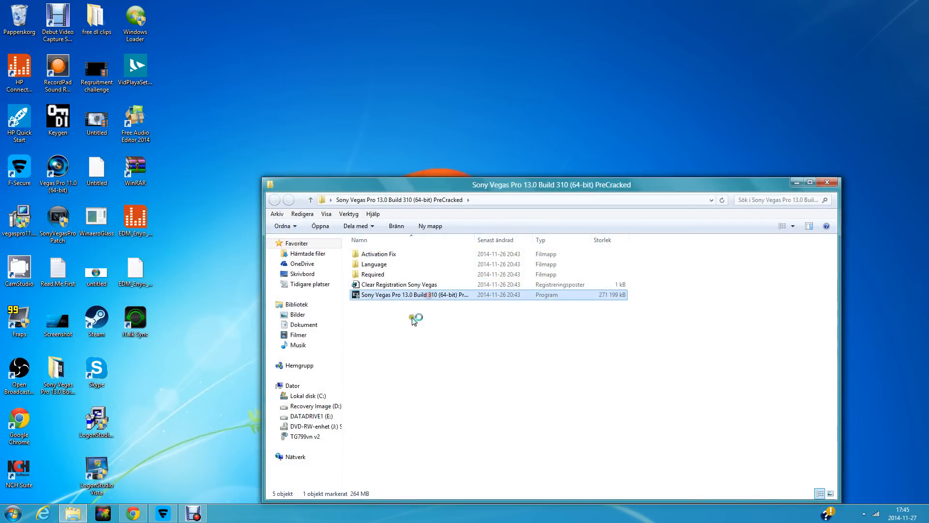
{"action": "double_click", "coordinate": [413, 295]}
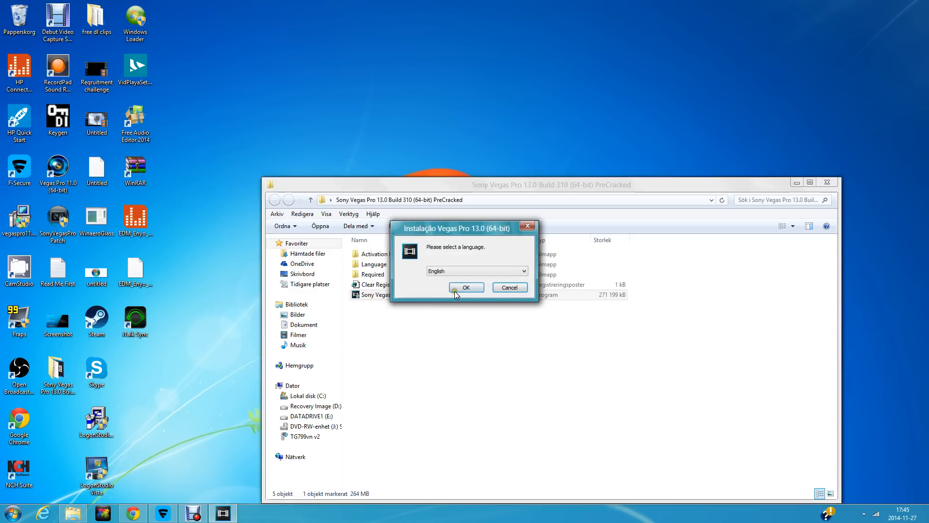
- Install Vegas Pro in English through the wizard, finishing with Launch Vegas Pro checked
{"action": "left_click", "coordinate": [465, 287]}
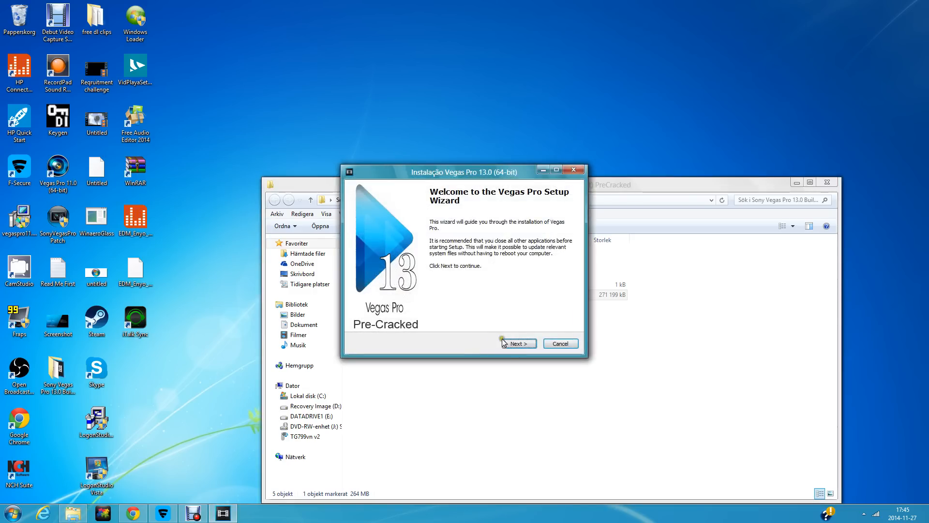
{"action": "left_click", "coordinate": [516, 343]}
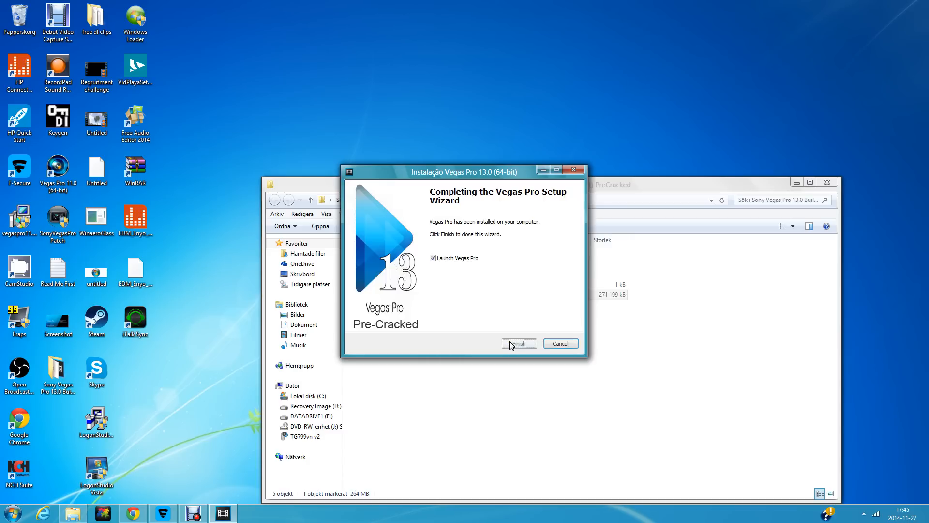
{"action": "left_click", "coordinate": [518, 344]}
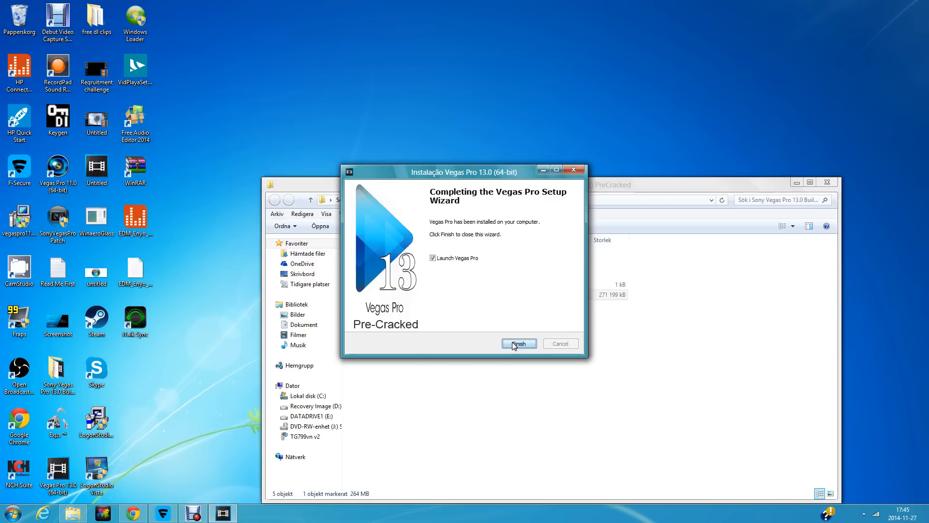
{"action": "left_click", "coordinate": [517, 344]}
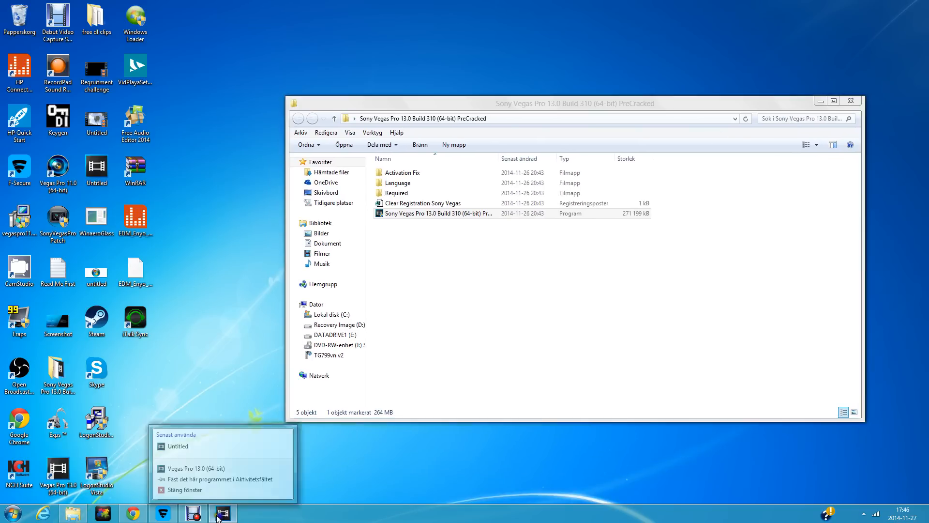
- Close Vegas, merge Activation Fix.reg into the registry, and close the folder window
{"action": "left_click", "coordinate": [195, 468]}
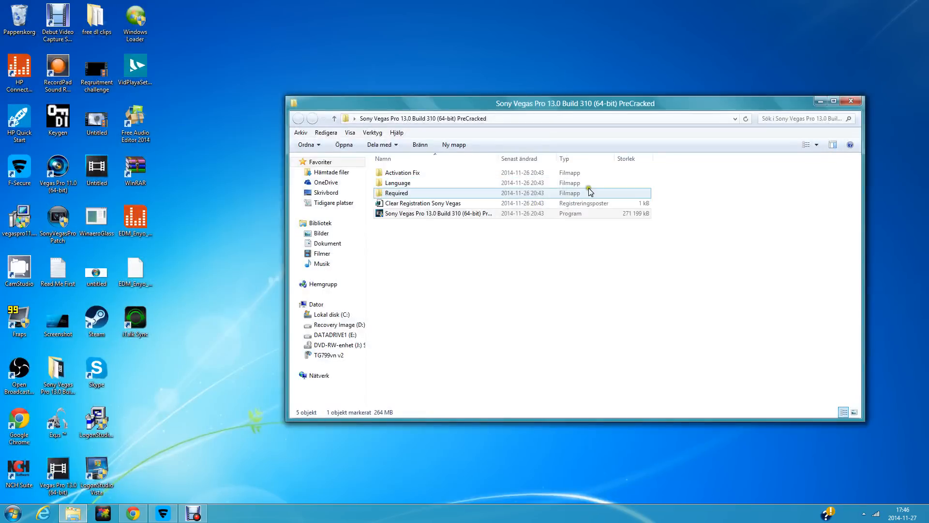
{"action": "mouse_move", "coordinate": [450, 194]}
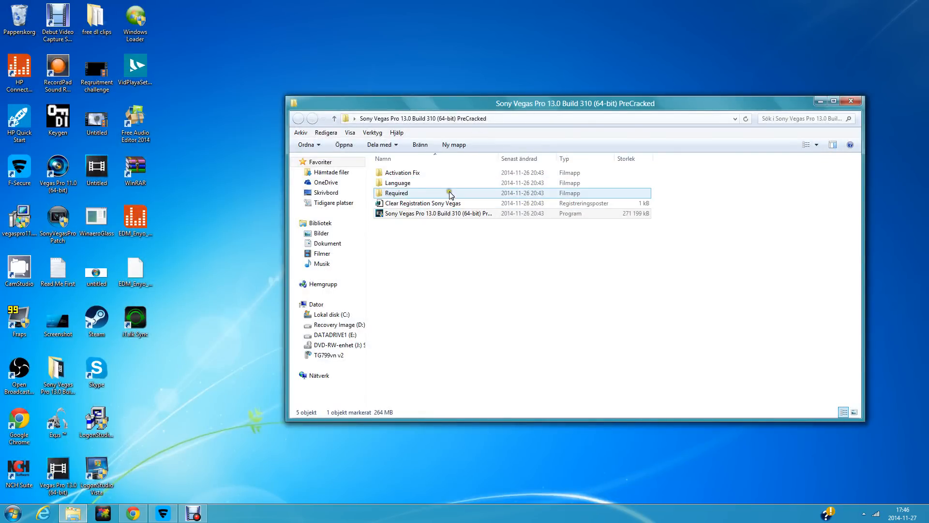
{"action": "mouse_move", "coordinate": [403, 172]}
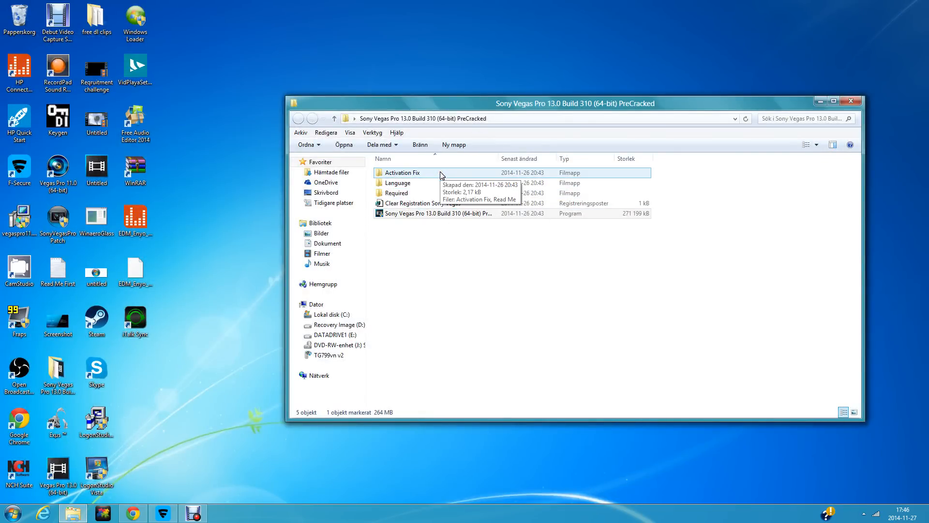
{"action": "double_click", "coordinate": [403, 172]}
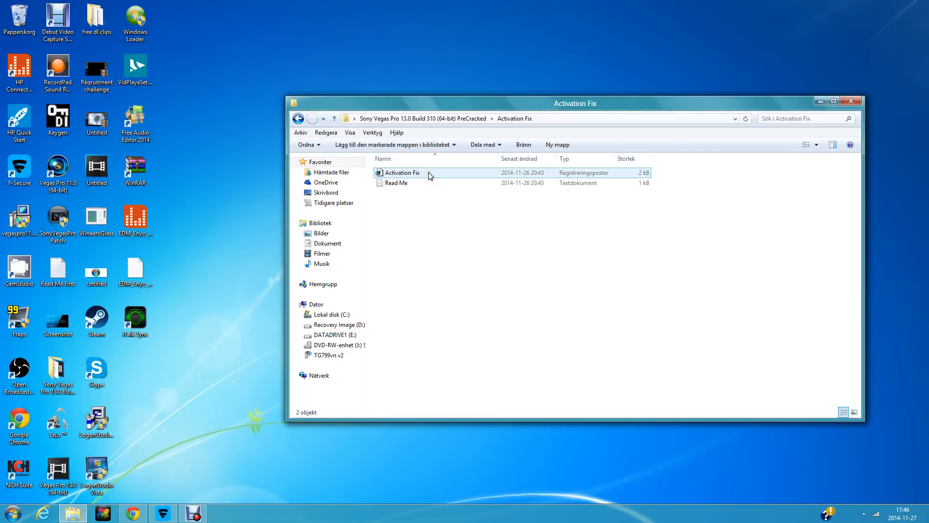
{"action": "double_click", "coordinate": [403, 172]}
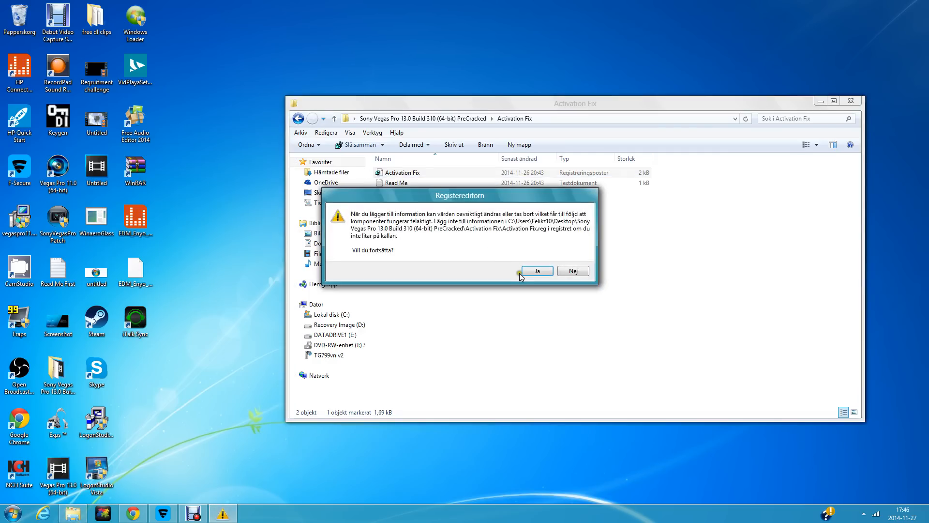
{"action": "left_click", "coordinate": [535, 271]}
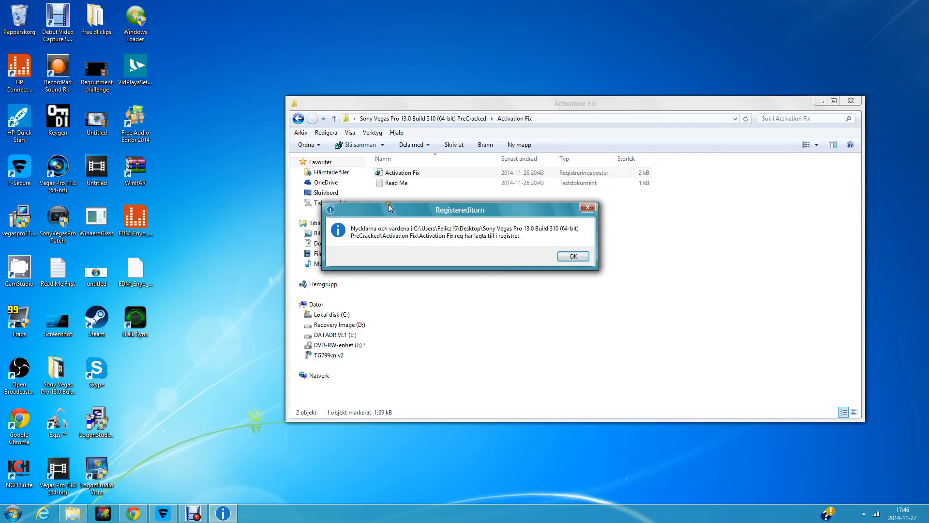
{"action": "left_click", "coordinate": [572, 256]}
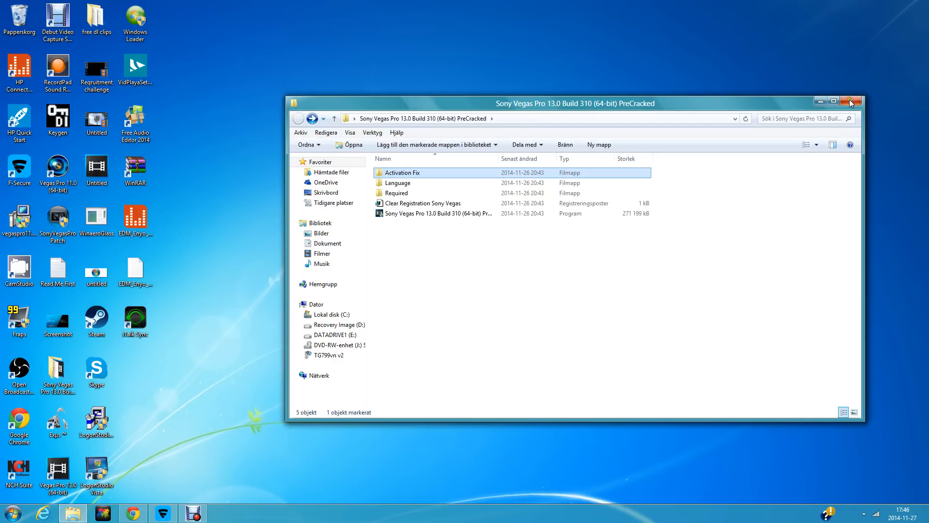
{"action": "left_click", "coordinate": [852, 103]}
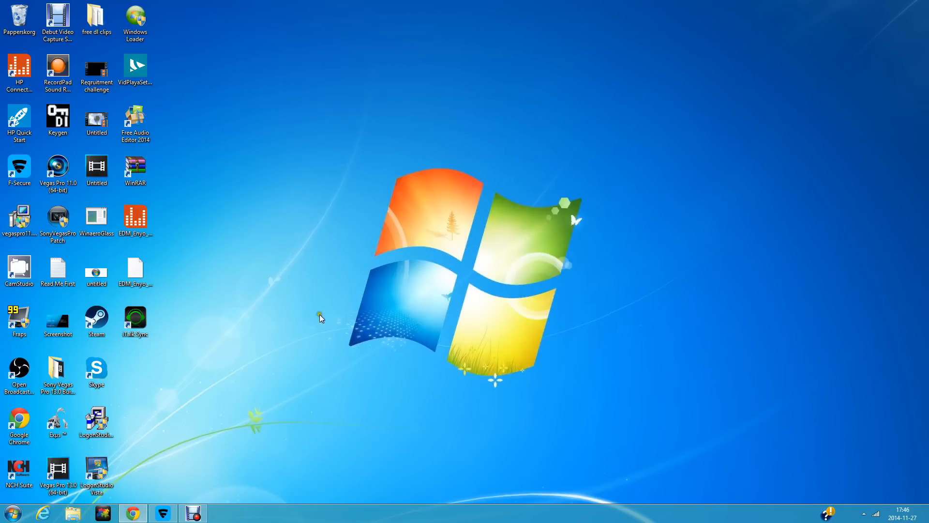
{"action": "mouse_move", "coordinate": [168, 446]}
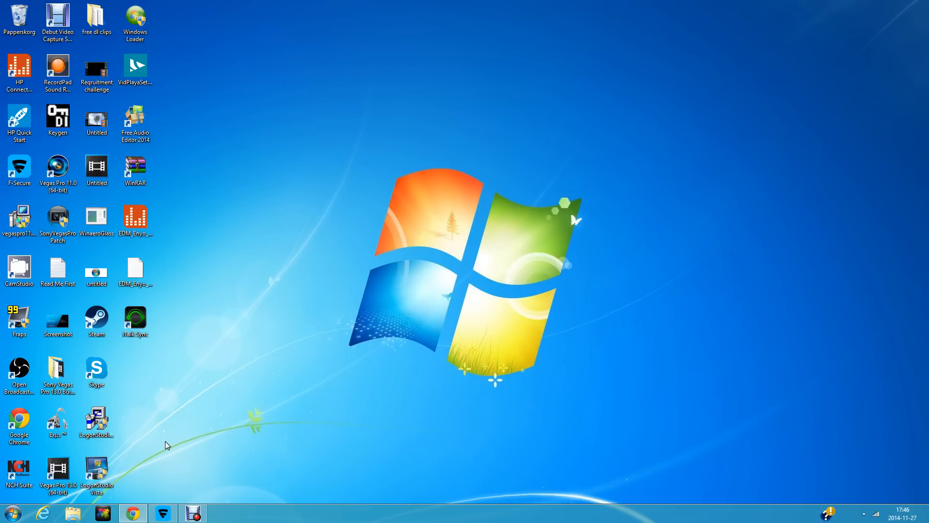
- Start Vegas Pro 13.0 (64-bit) from its desktop shortcut
{"action": "left_click", "coordinate": [58, 474]}
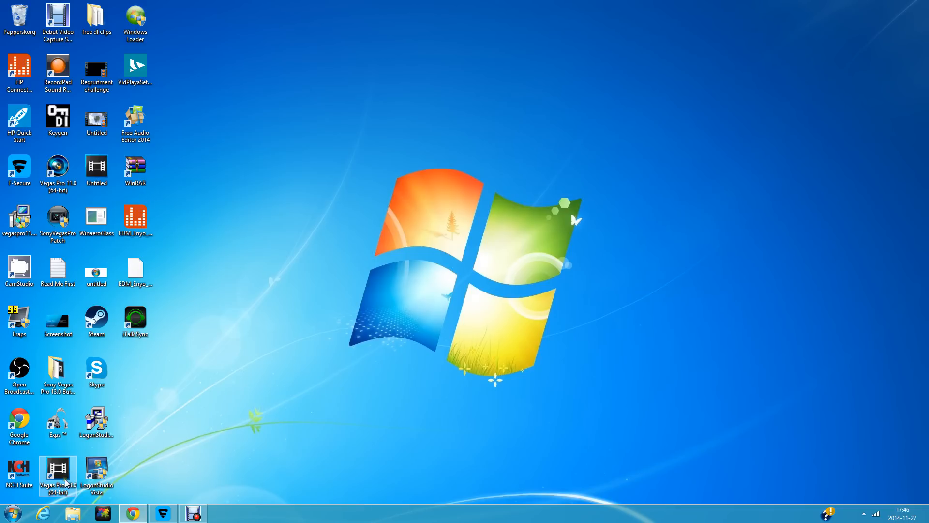
{"action": "double_click", "coordinate": [57, 472]}
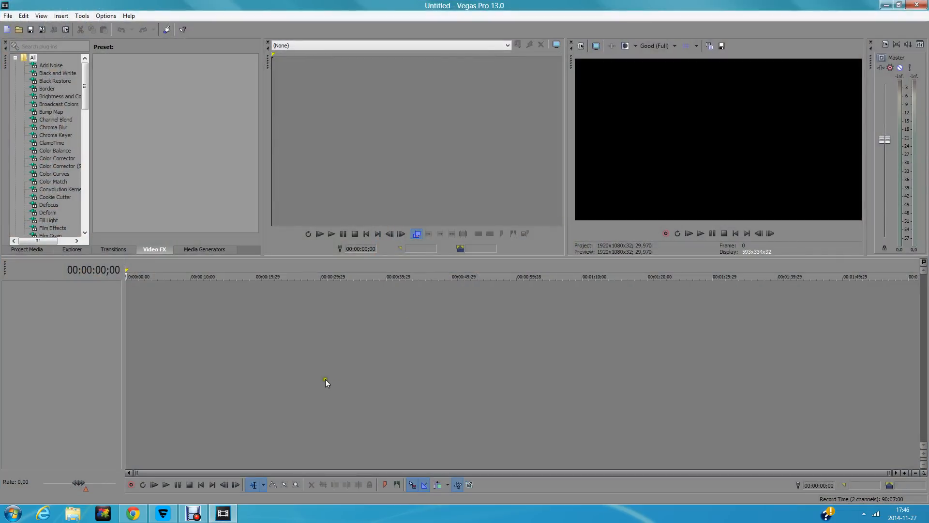
{"action": "mouse_move", "coordinate": [60, 8]}
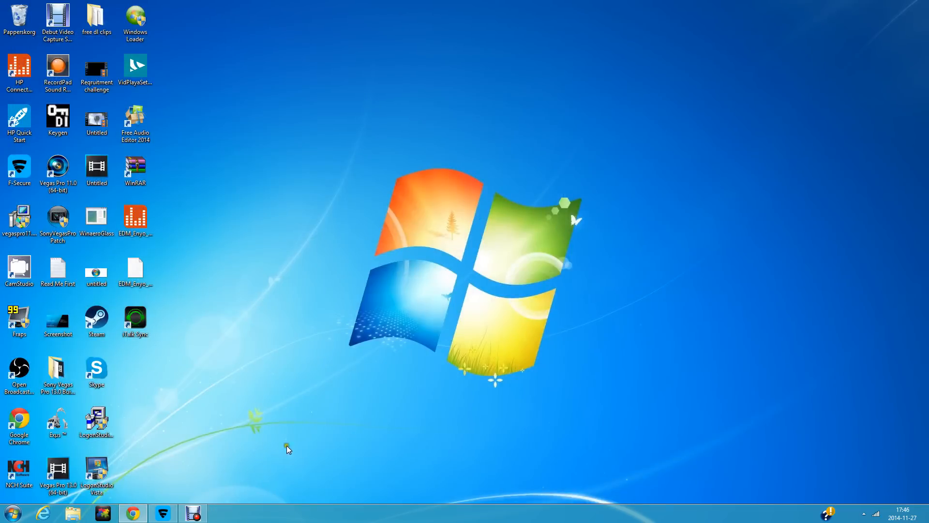
- Close Vegas Pro once the empty Untitled project has loaded
{"action": "left_click", "coordinate": [193, 512]}
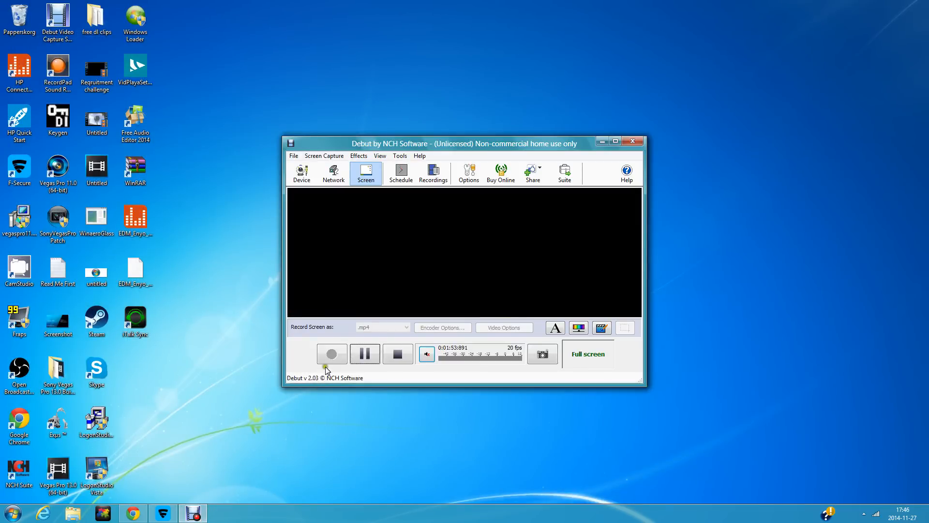